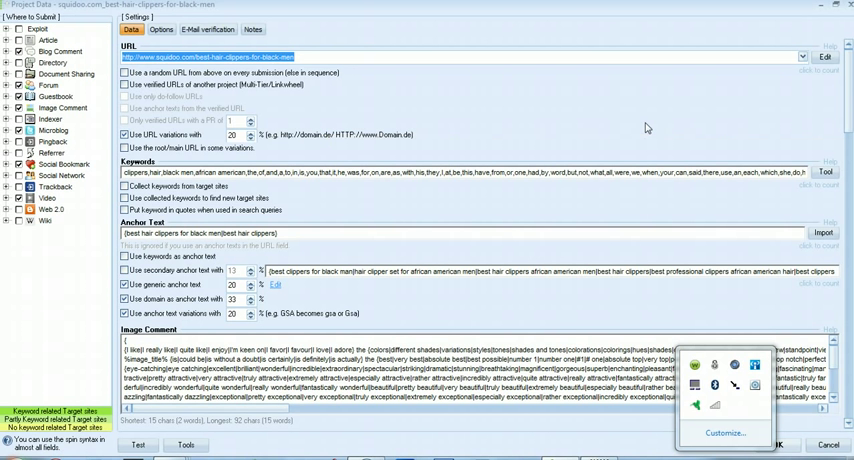
mouse_move(97, 75)
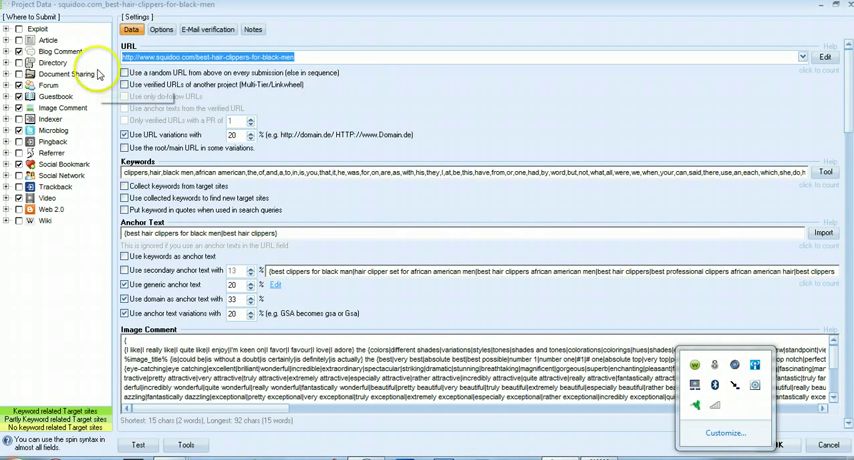
mouse_move(75, 95)
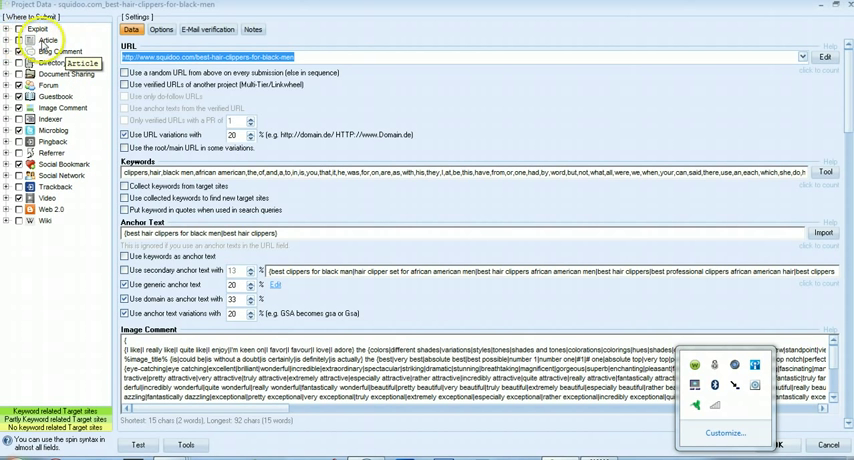
mouse_move(43, 24)
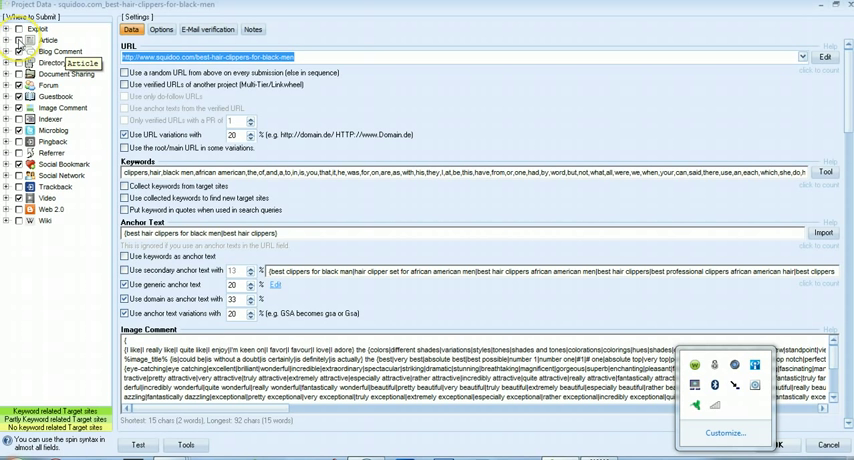
mouse_move(30, 62)
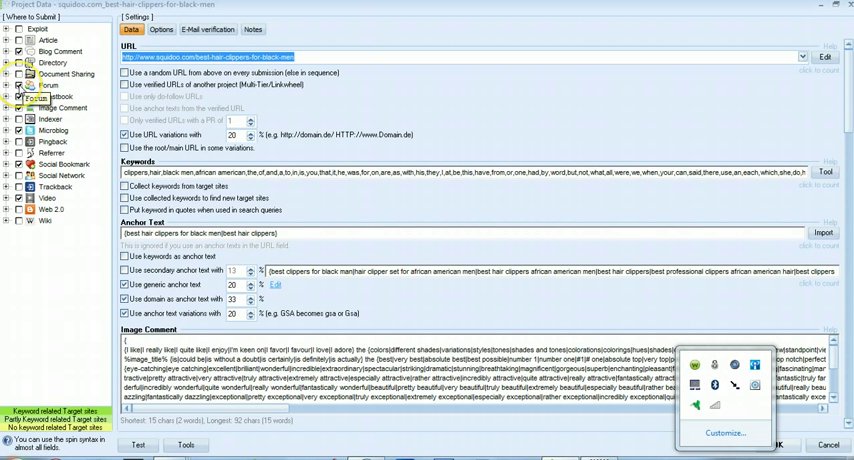
Step: Review the video description, preview image, YouTube ID and website title fields in the Data tab
left_click(53, 100)
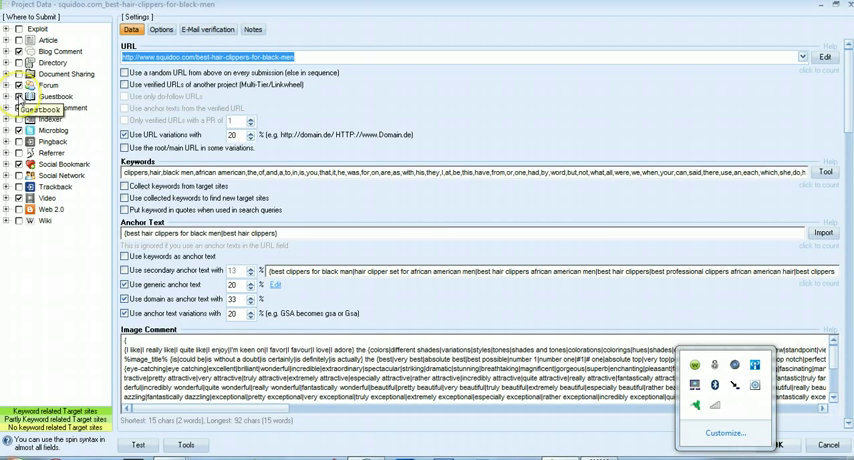
mouse_move(62, 108)
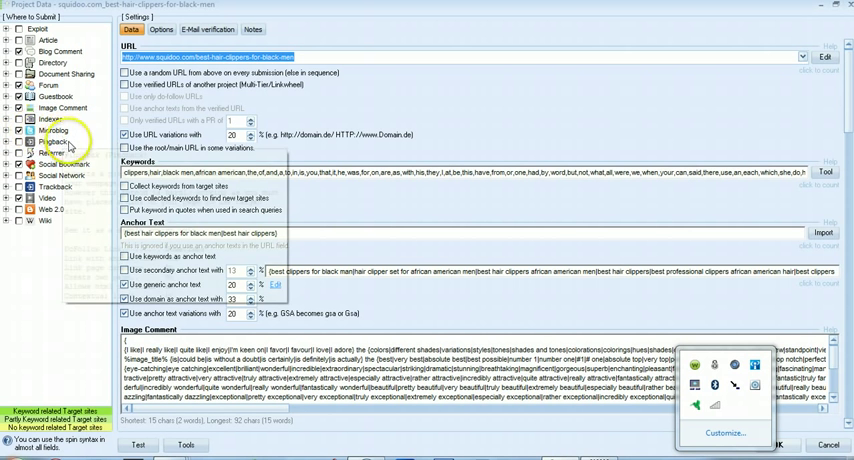
mouse_move(53, 141)
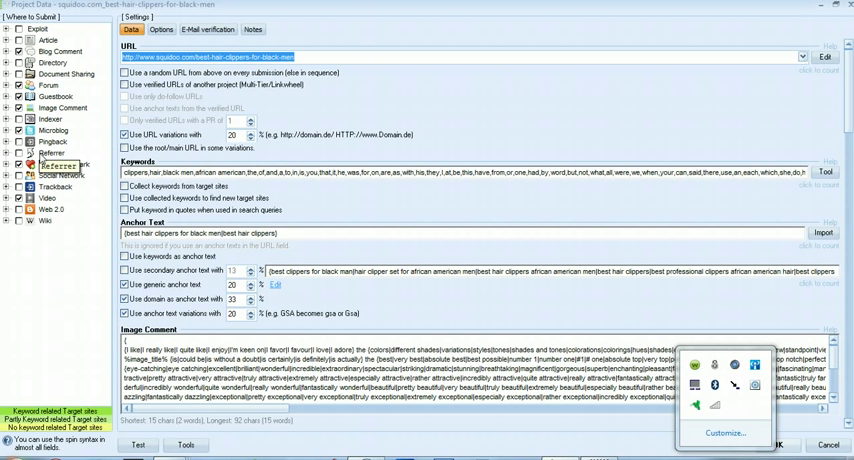
mouse_move(72, 163)
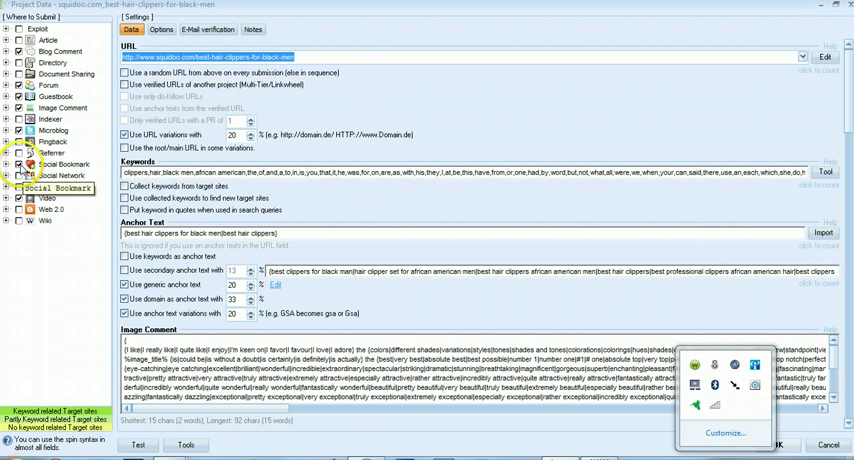
mouse_move(22, 168)
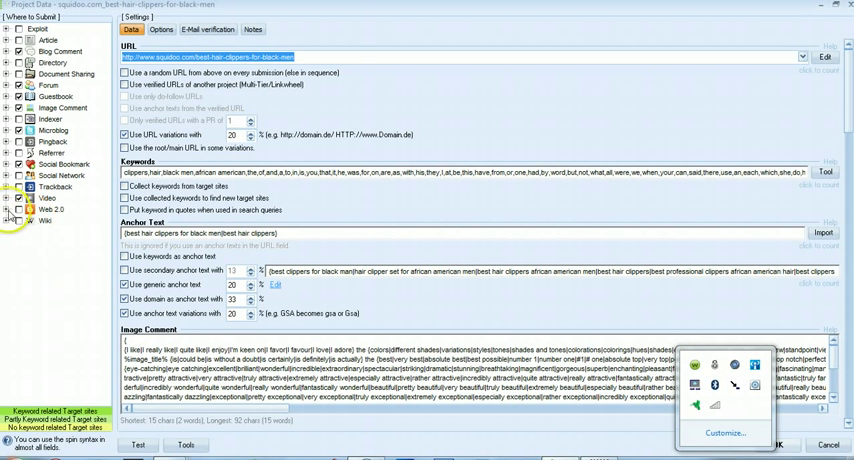
mouse_move(23, 227)
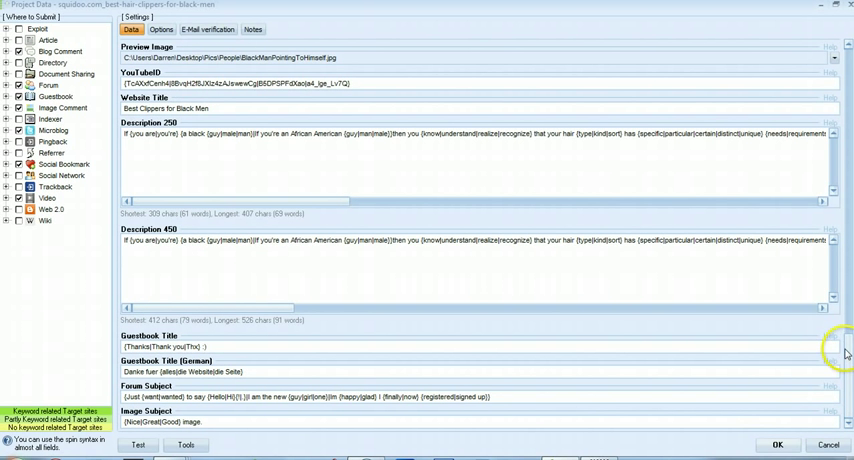
mouse_move(265, 270)
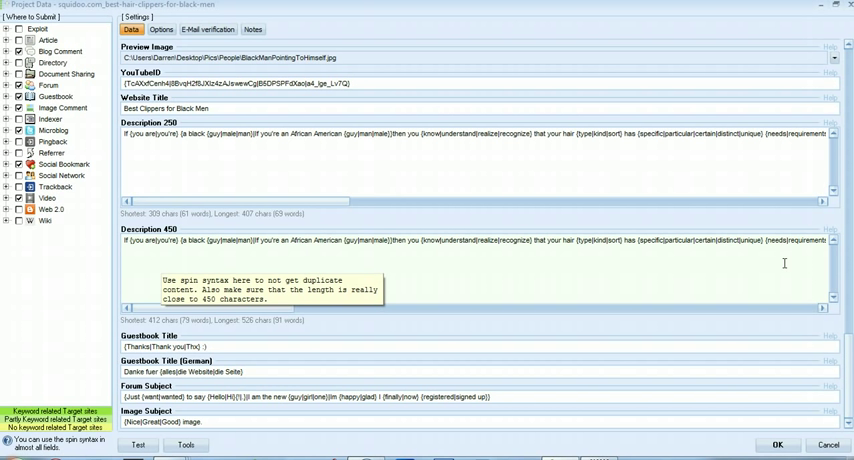
mouse_move(538, 250)
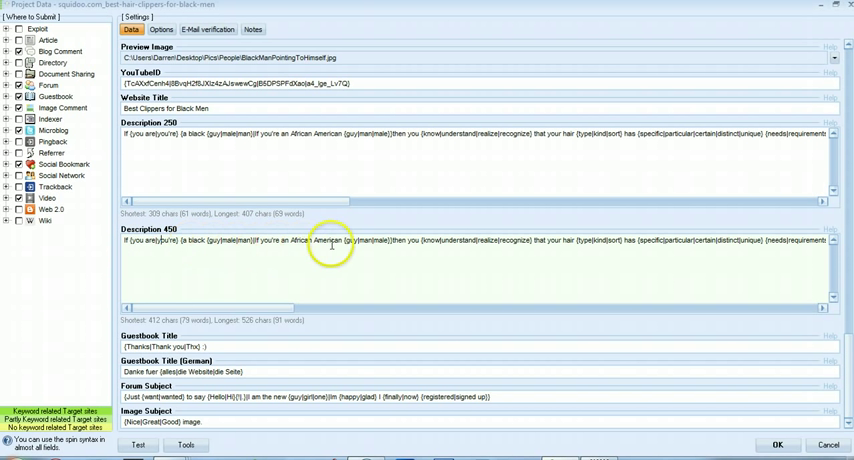
mouse_move(448, 240)
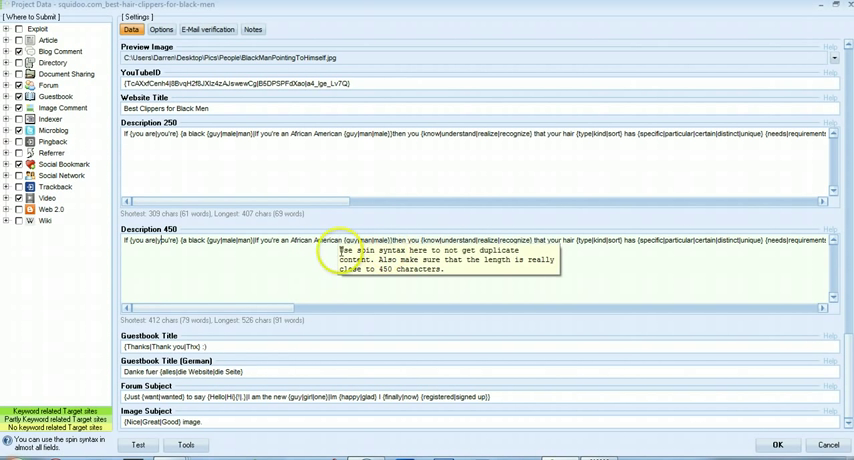
mouse_move(301, 255)
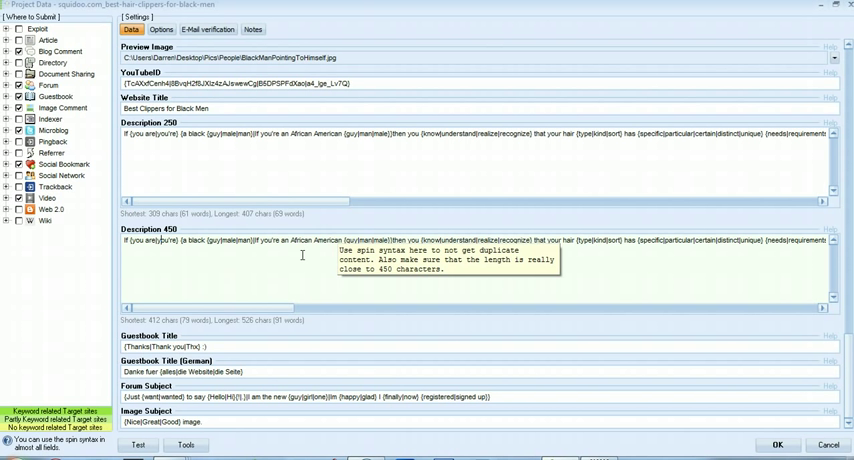
mouse_move(318, 261)
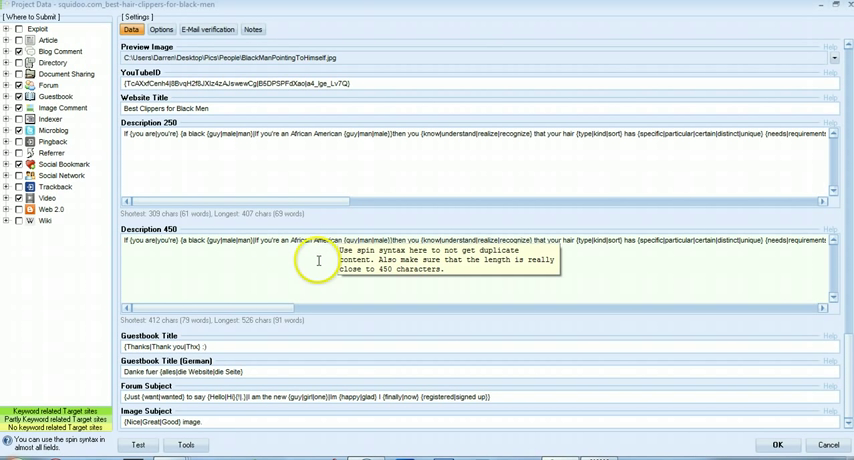
mouse_move(143, 127)
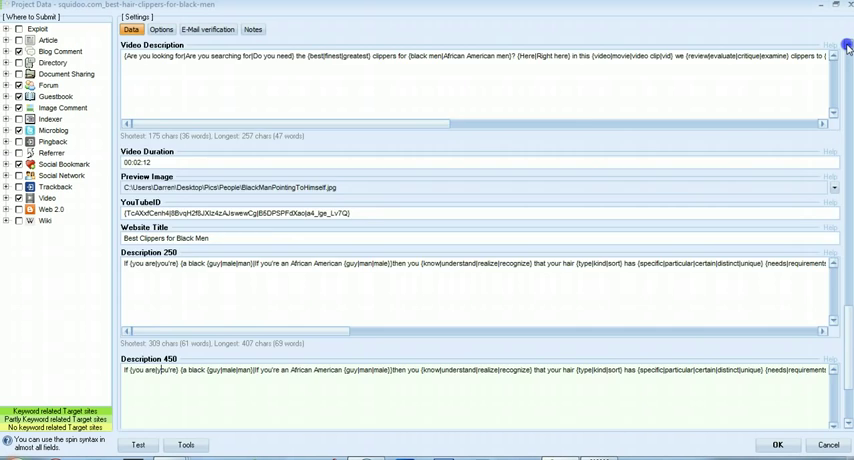
Step: Scroll the Data tab past the blog and forum comments toward the URL section
scroll("down", 3)
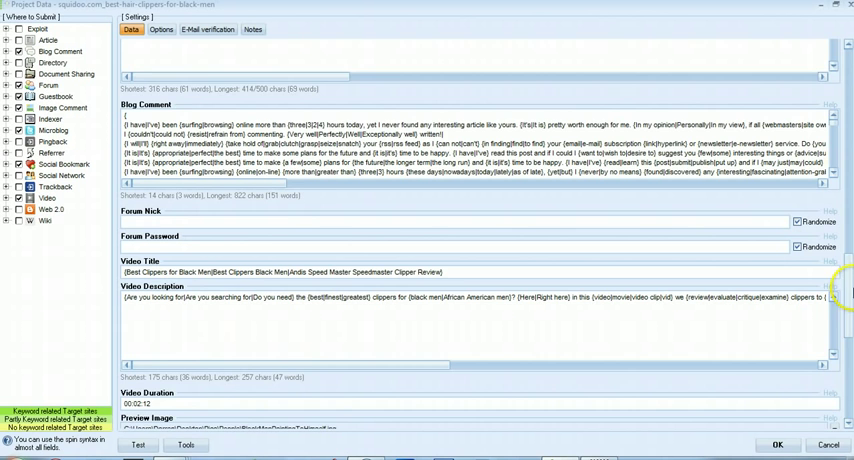
scroll("down", 3)
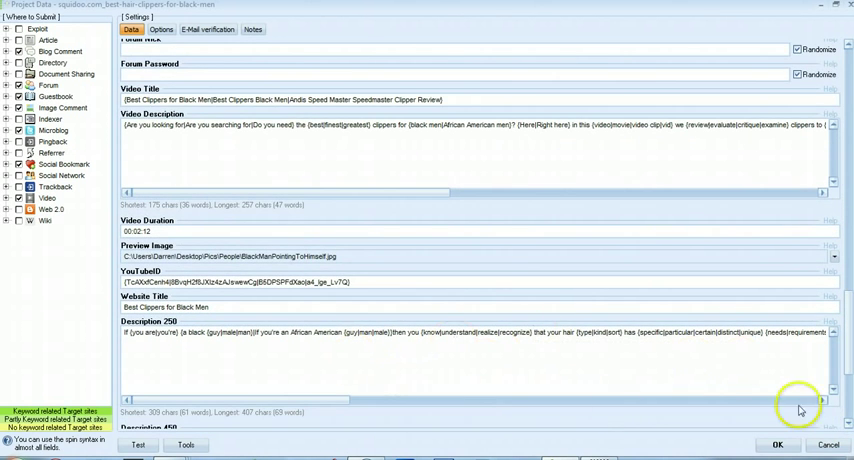
scroll("down", 3)
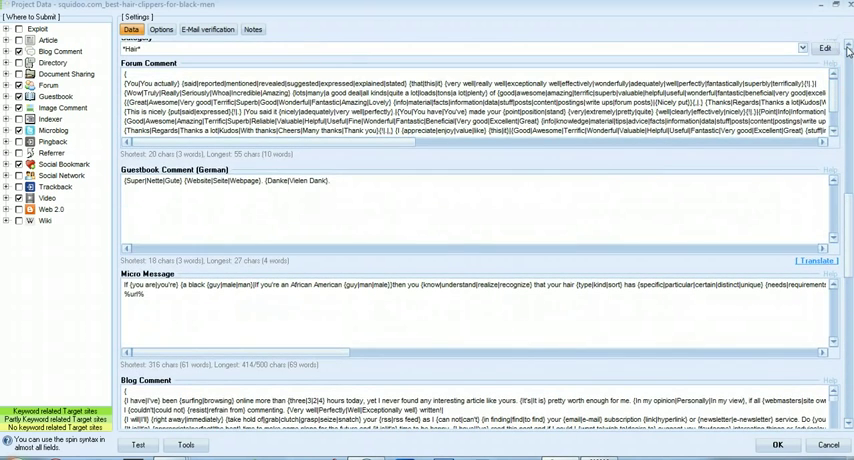
mouse_move(445, 225)
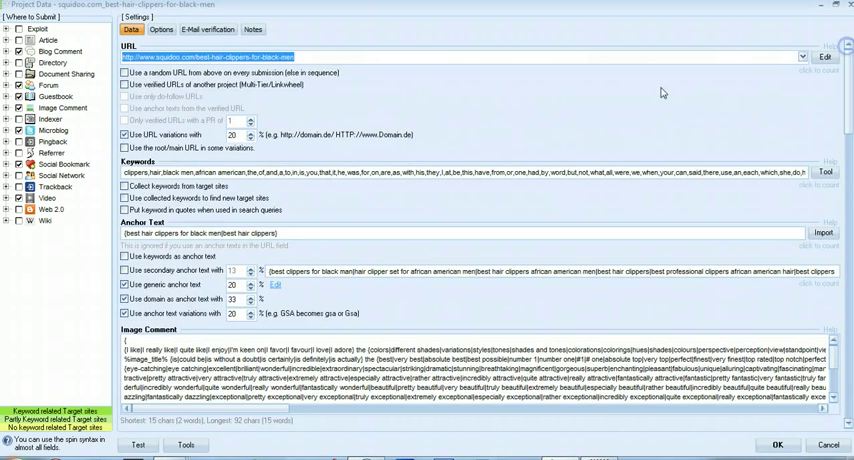
mouse_move(368, 81)
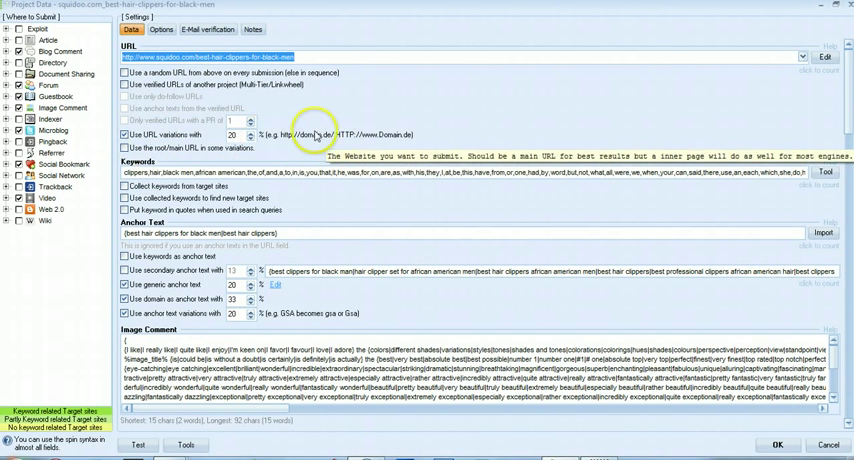
mouse_move(368, 147)
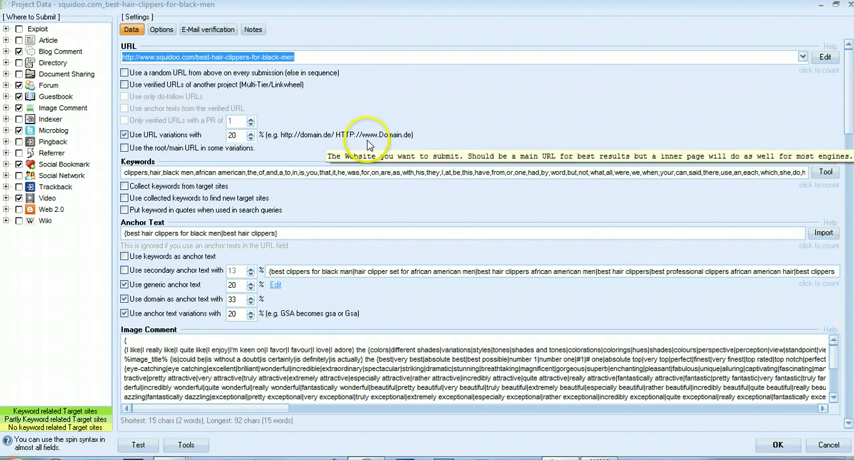
mouse_move(315, 140)
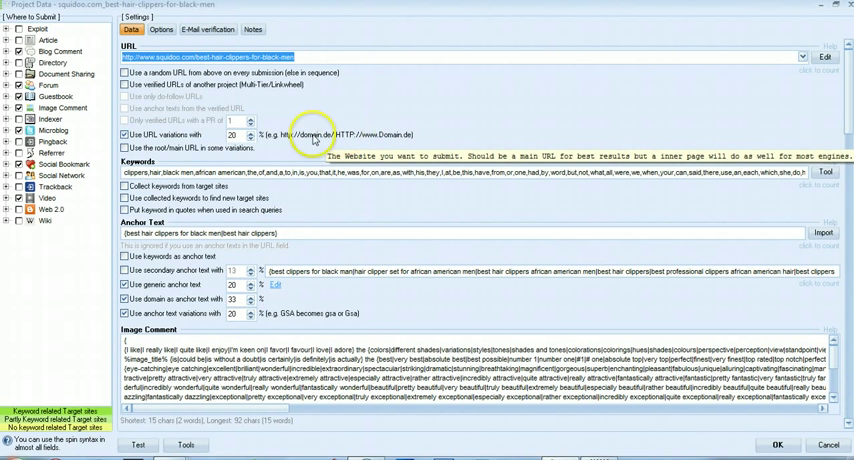
mouse_move(720, 123)
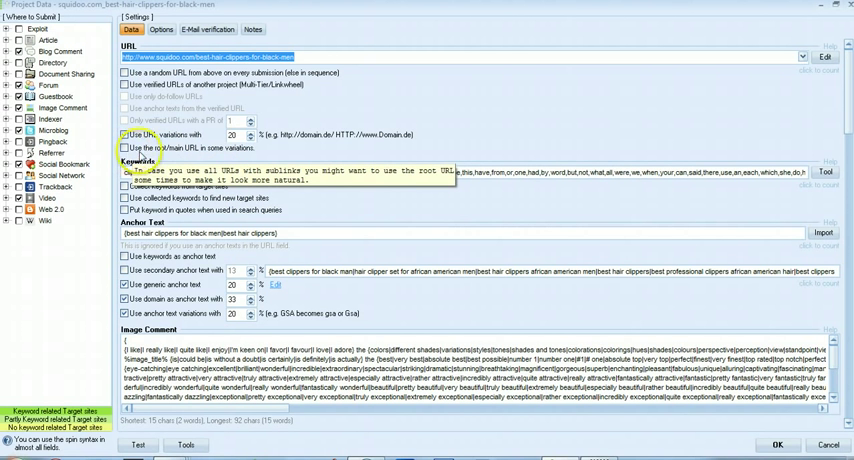
mouse_move(240, 152)
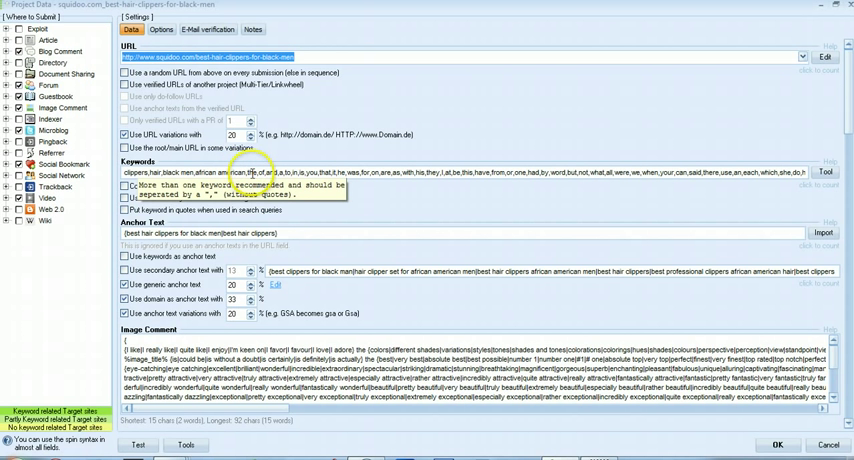
mouse_move(435, 172)
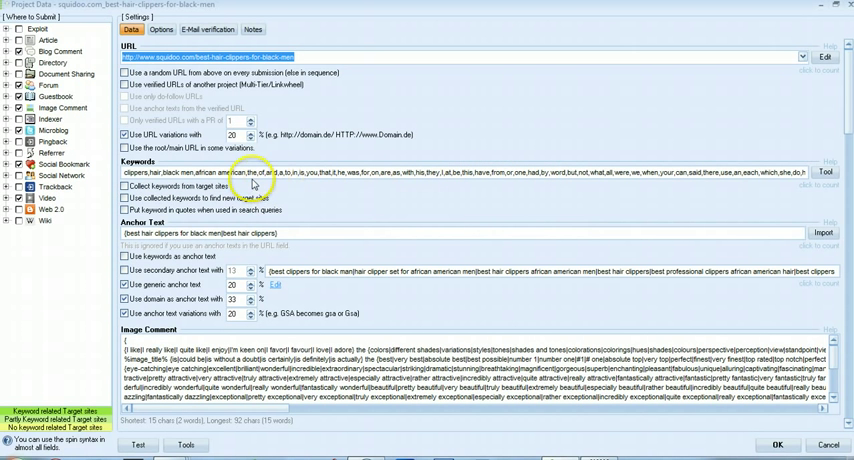
mouse_move(253, 177)
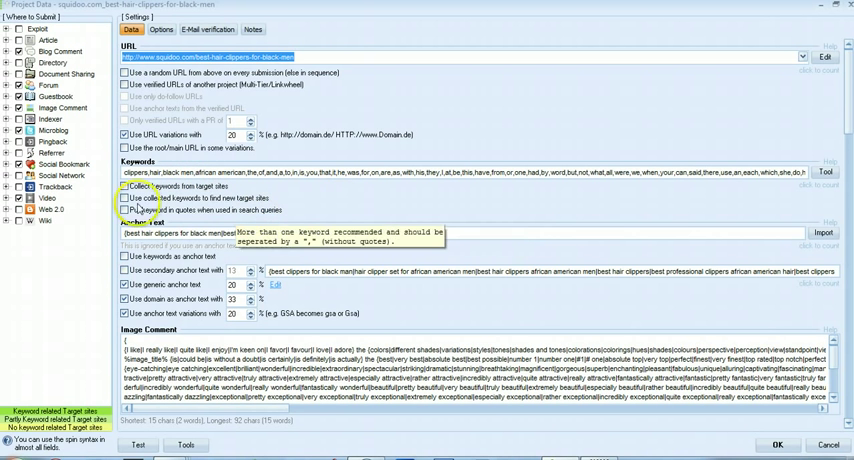
mouse_move(330, 210)
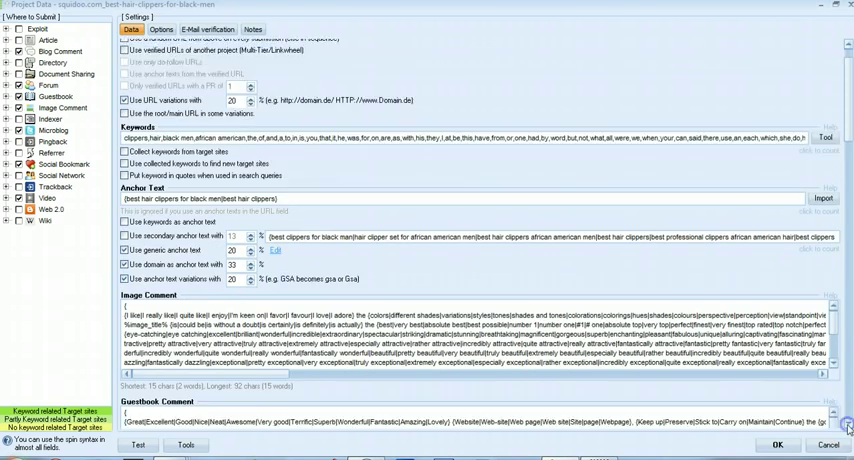
Step: Scroll to Anchor Text and trim it to '{best hair clippers for black men'
scroll("down", 3)
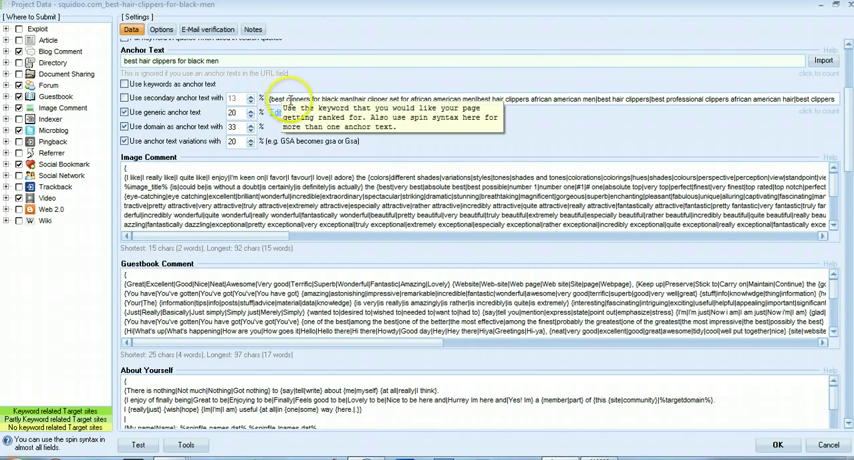
mouse_move(638, 100)
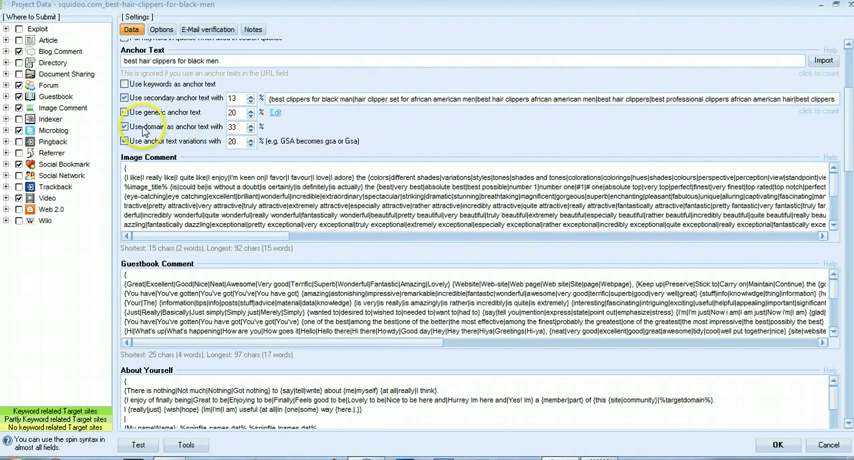
mouse_move(130, 130)
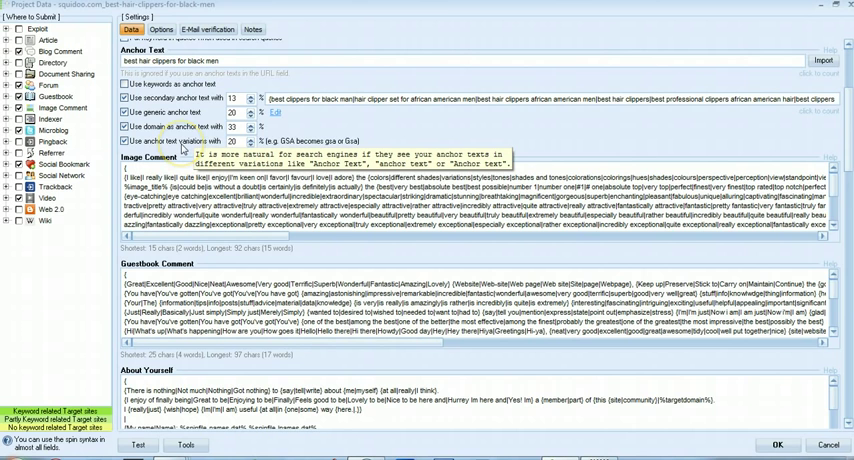
mouse_move(175, 97)
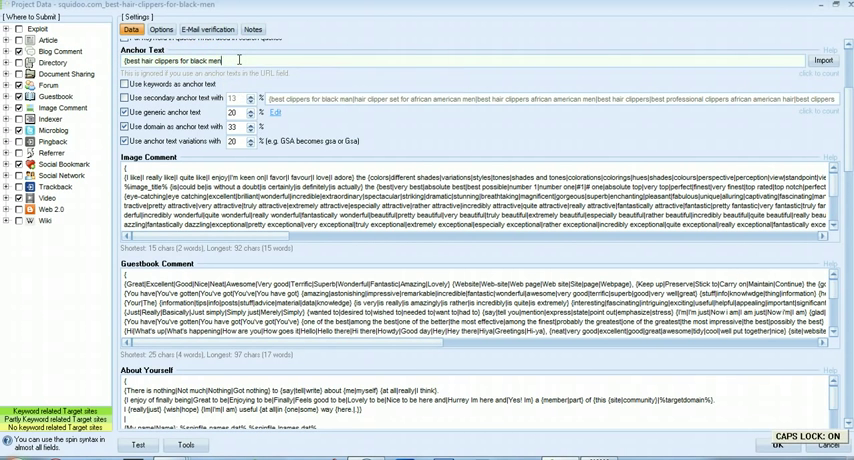
Step: Turn off Caps Lock and append '|best hair clippers' to the anchor text spin group
key("capslock")
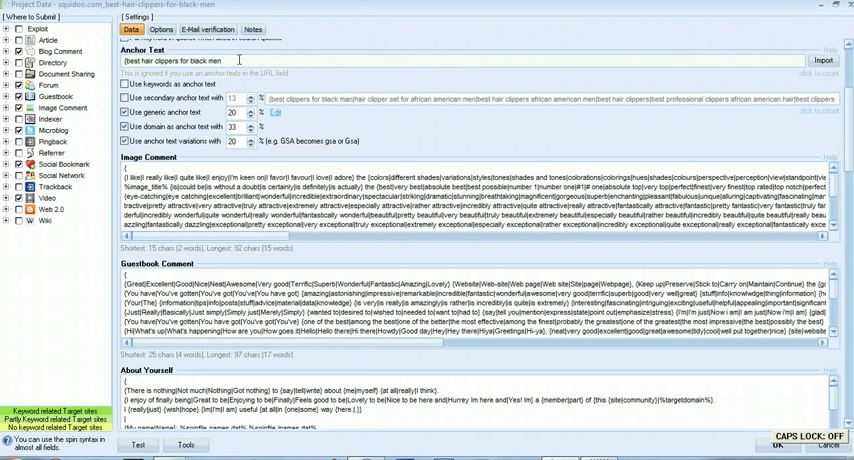
type("|best hair clippers}")
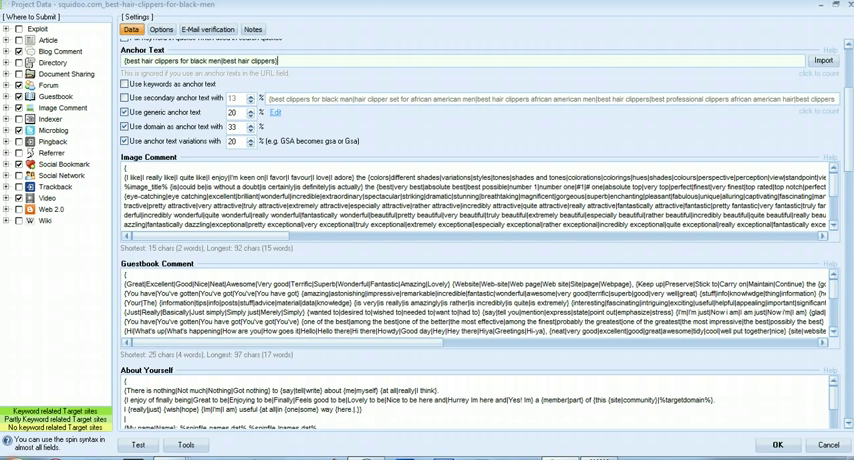
mouse_move(418, 110)
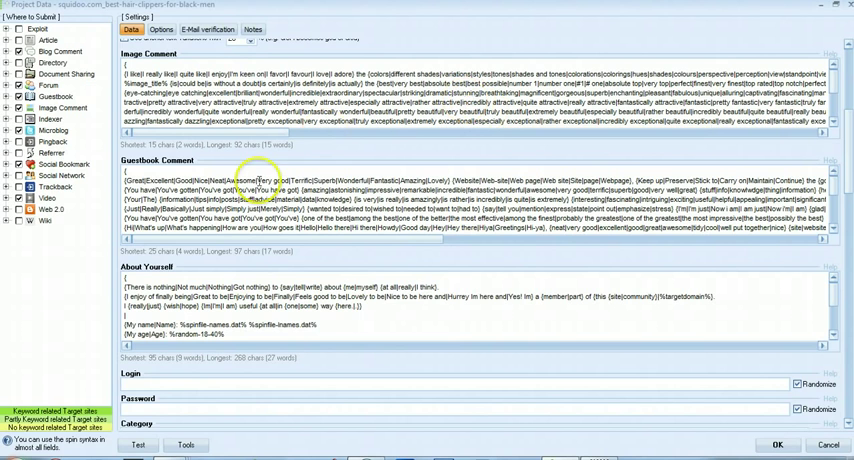
mouse_move(658, 167)
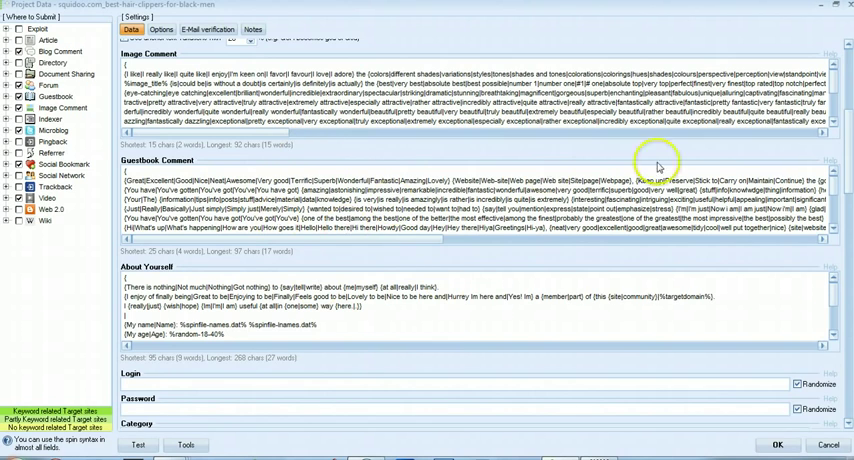
Step: Scroll past the comment boxes to the *Hair* Category field and select it
scroll("down", 3)
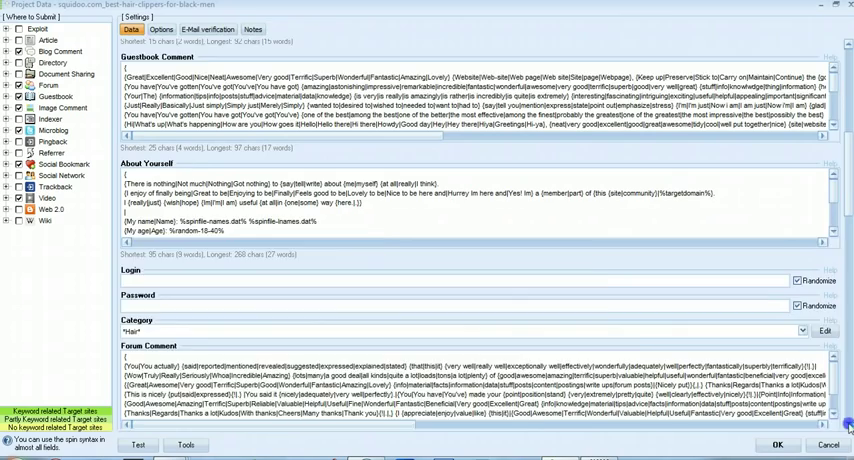
scroll("down", 3)
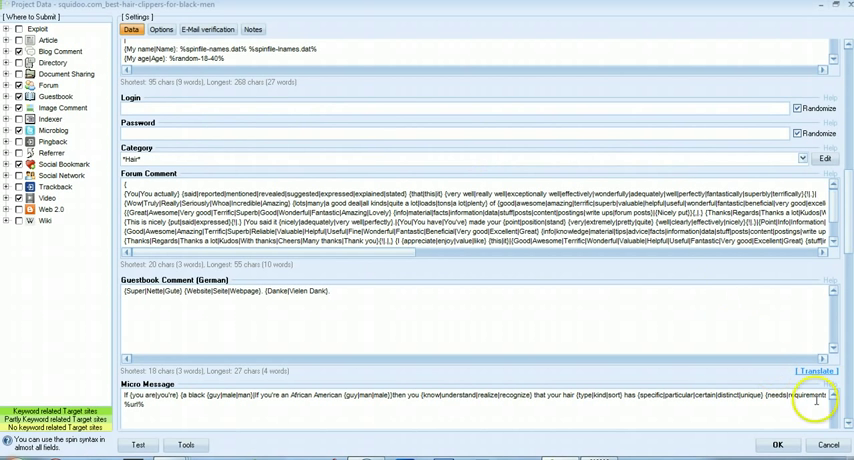
scroll("down", 3)
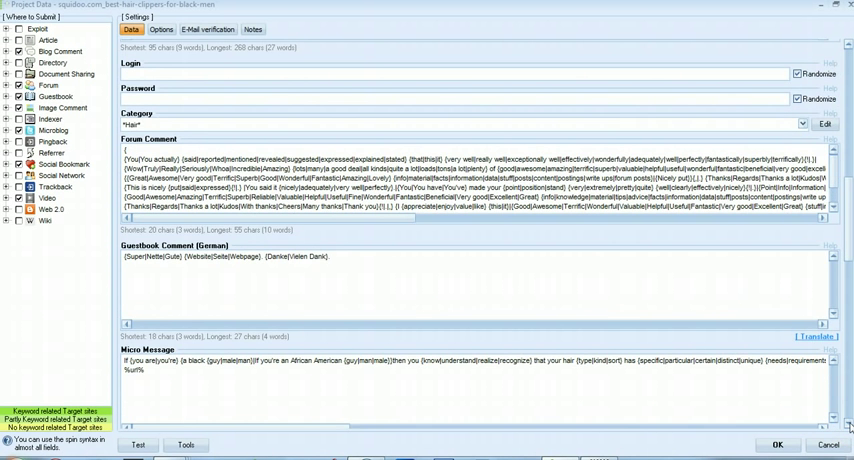
mouse_move(717, 279)
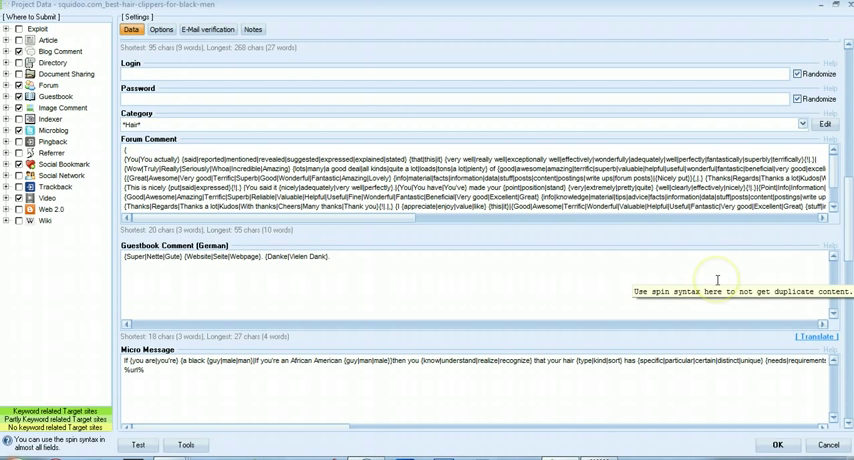
left_click(801, 124)
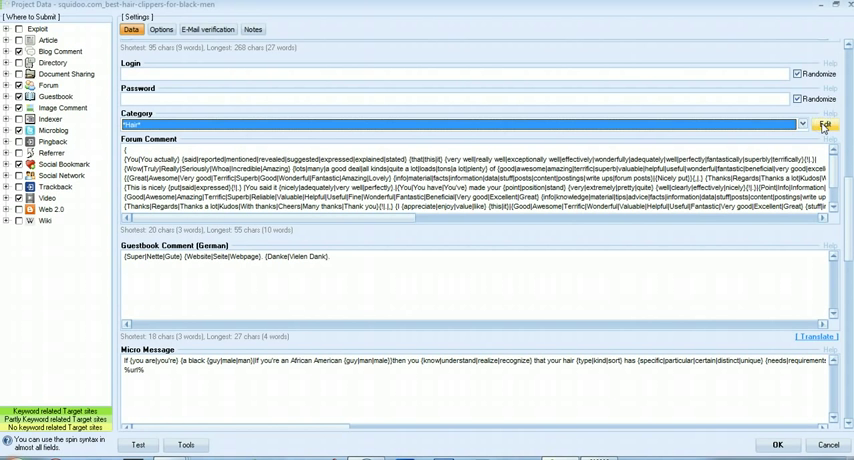
Step: In Category Creator, delete the Products and miscellaneous categories and select Root
left_click(825, 124)
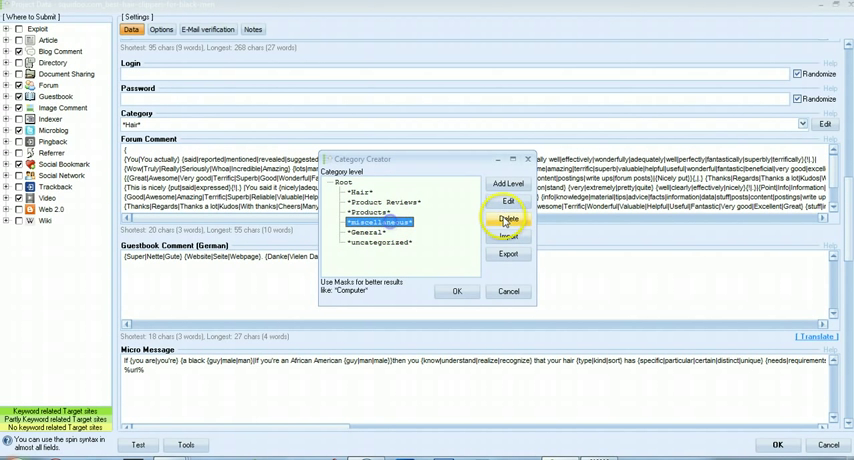
left_click(508, 219)
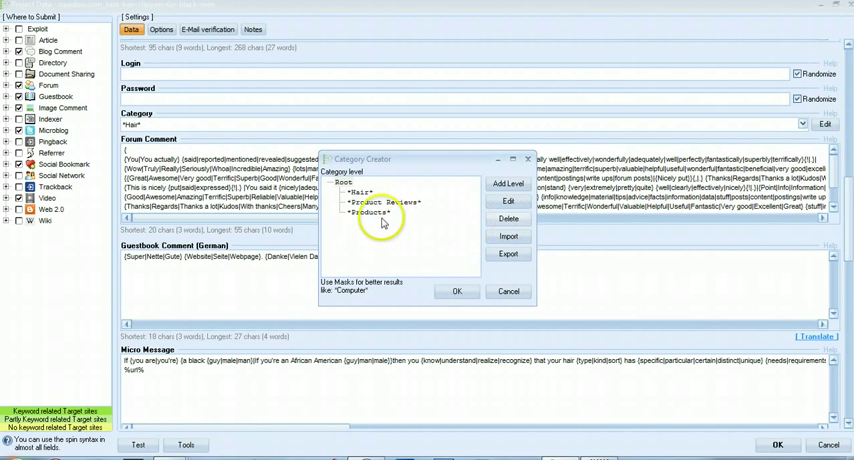
left_click(508, 218)
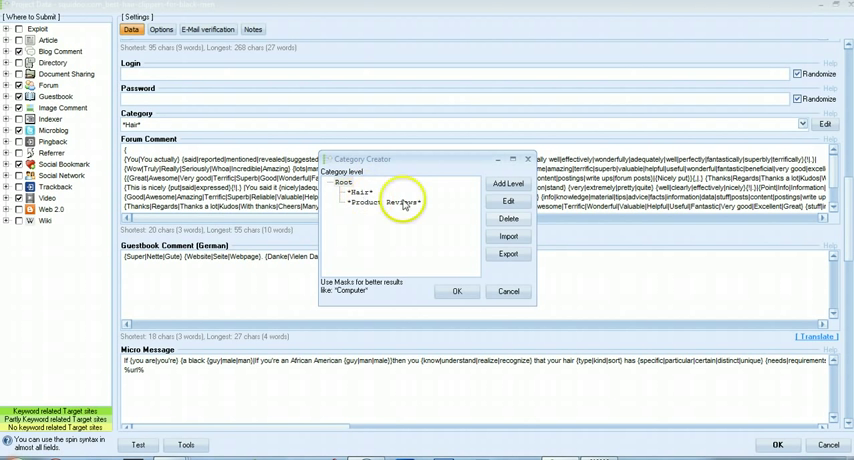
left_click(344, 181)
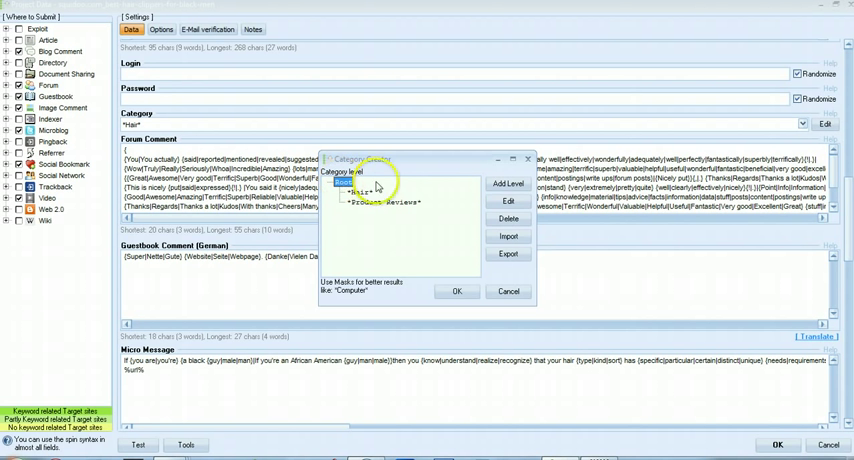
left_click(507, 183)
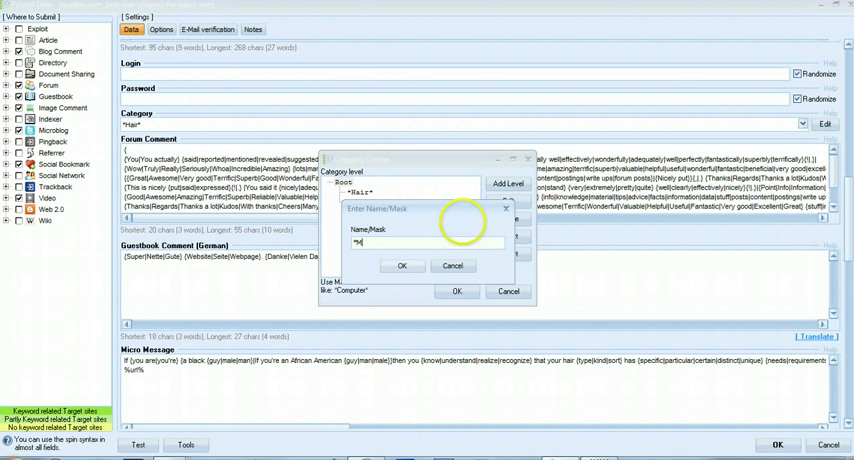
Step: Add a *Men* category under the root level
type("Men")
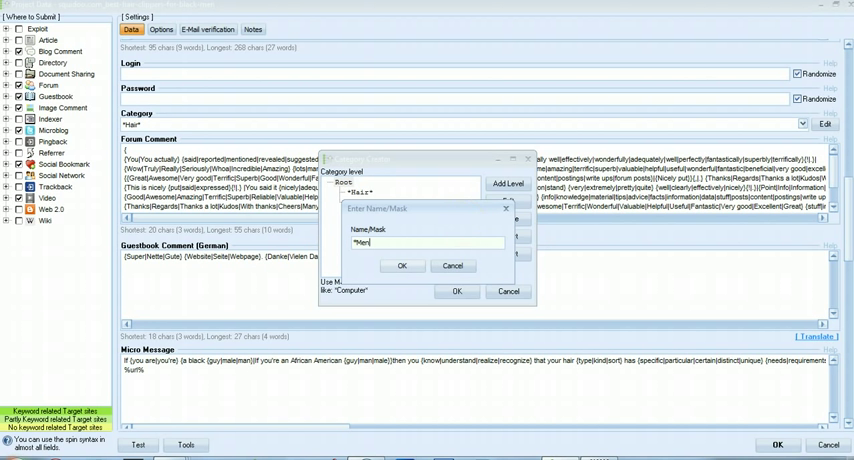
left_click(401, 265)
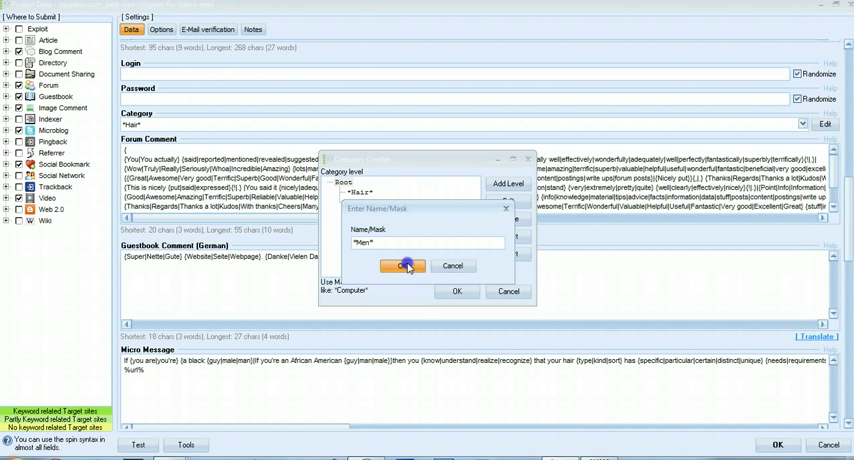
left_click(403, 265)
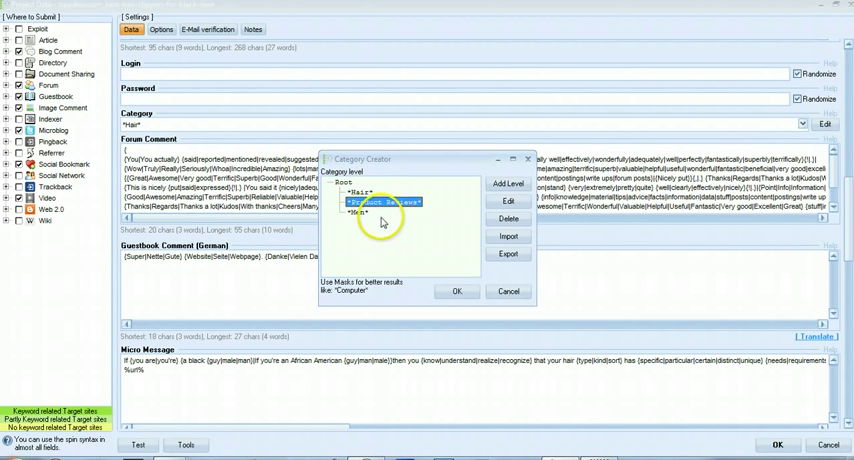
mouse_move(505, 245)
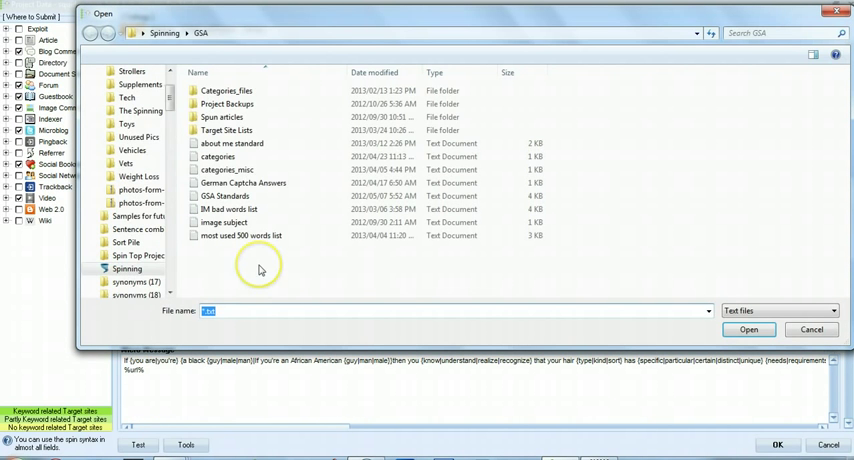
Step: Load the categories_misc file into the category list and confirm with OK
left_click(227, 169)
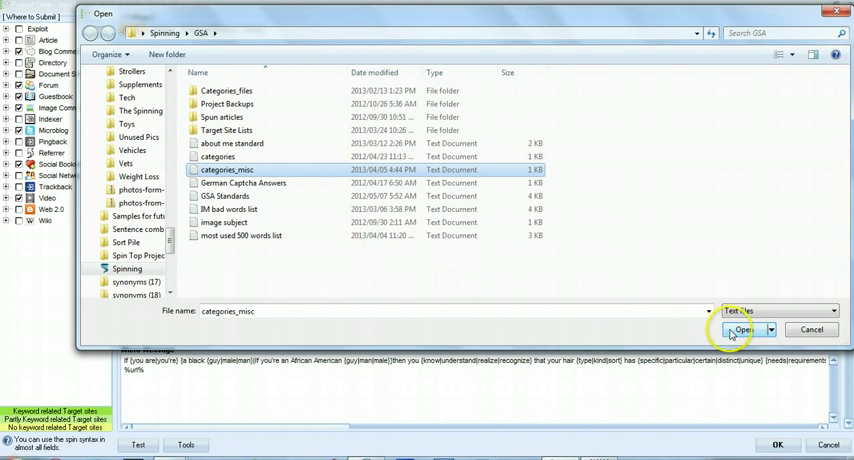
left_click(743, 329)
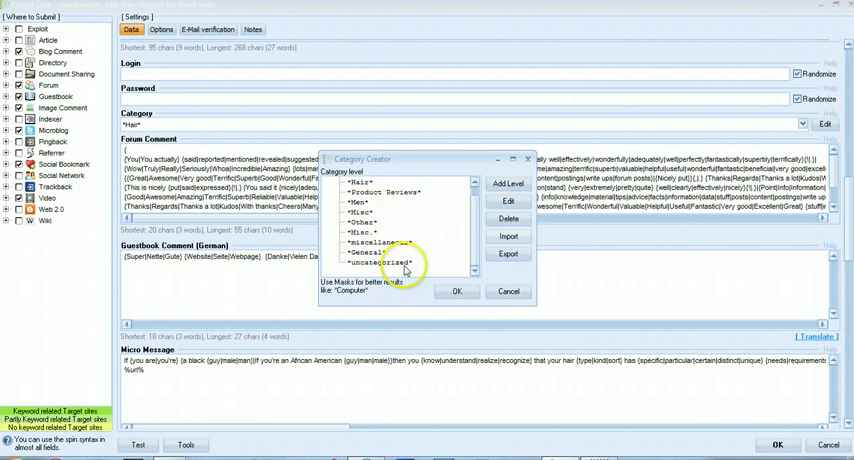
left_click(456, 291)
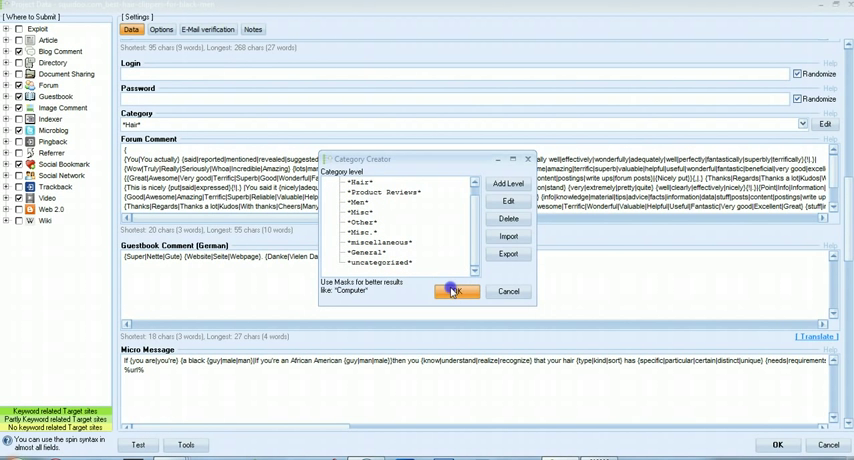
left_click(456, 291)
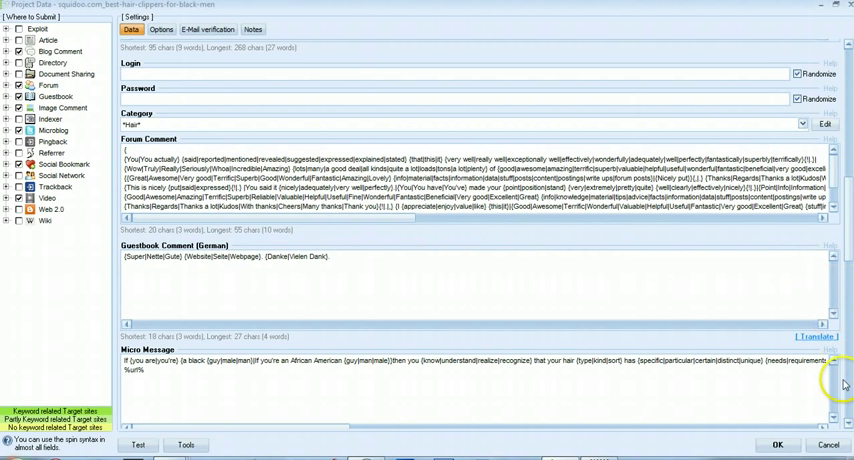
scroll("down", 3)
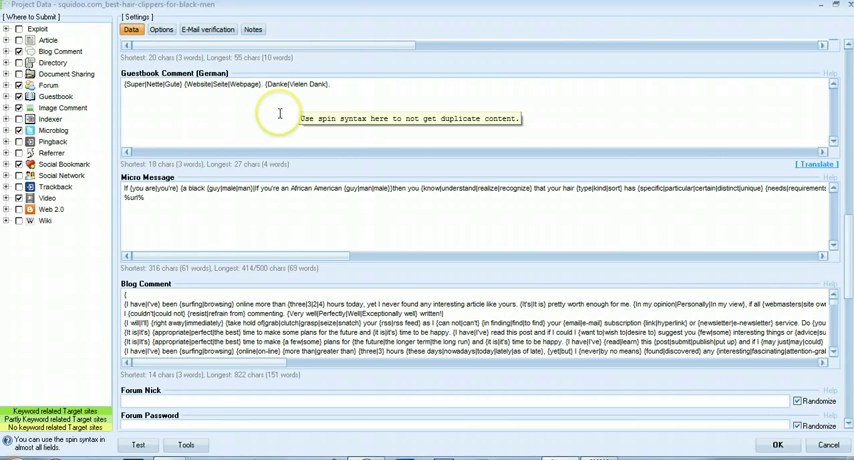
mouse_move(441, 272)
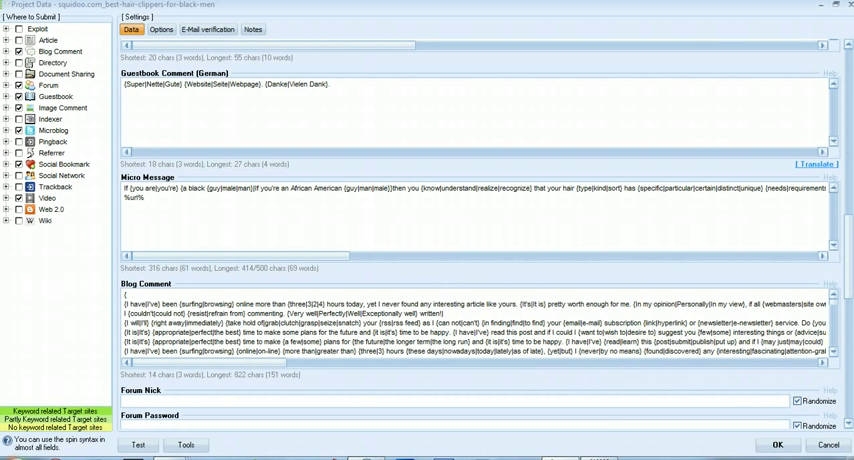
scroll("down", 3)
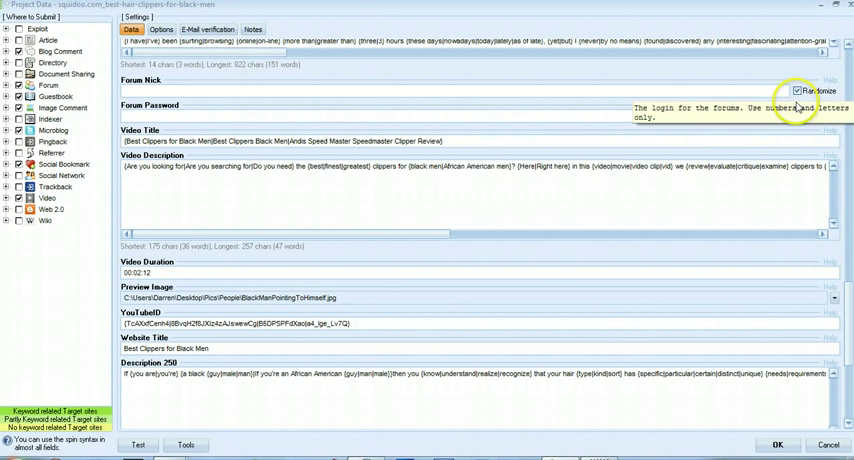
mouse_move(202, 92)
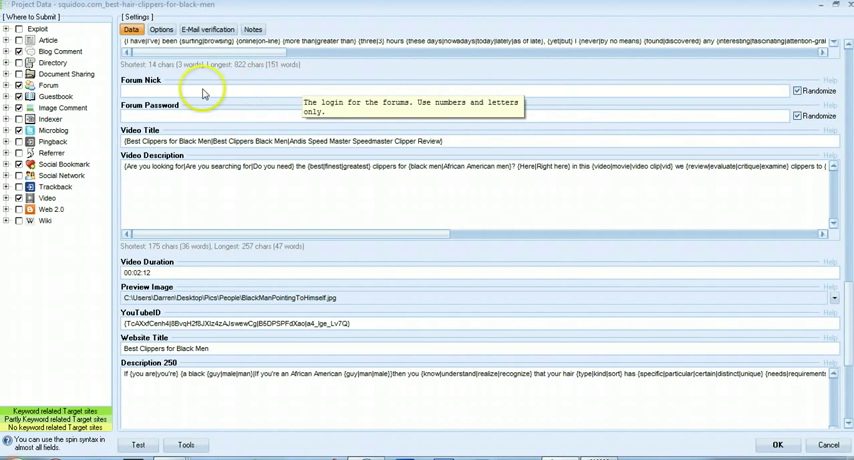
mouse_move(370, 122)
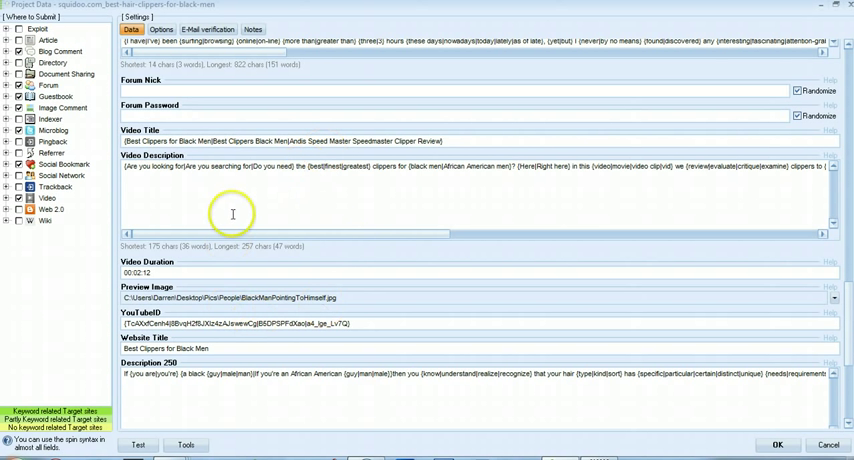
mouse_move(340, 197)
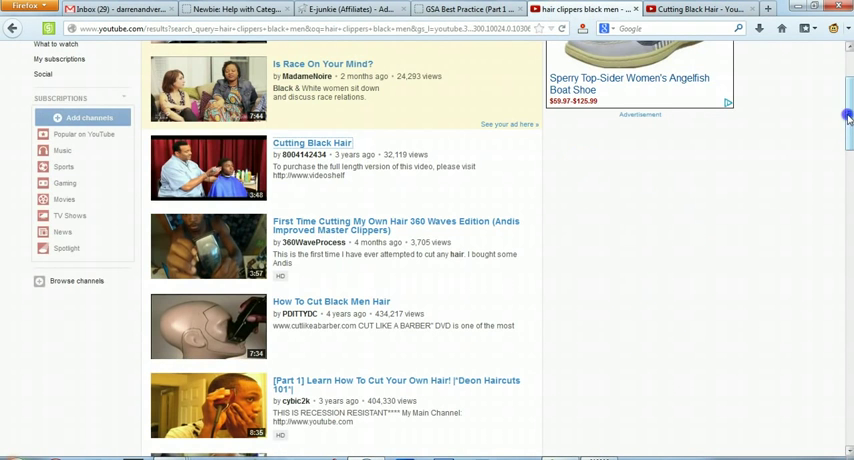
Step: Scroll the 'hair clippers black men' YouTube results back to the top
scroll("up", 3)
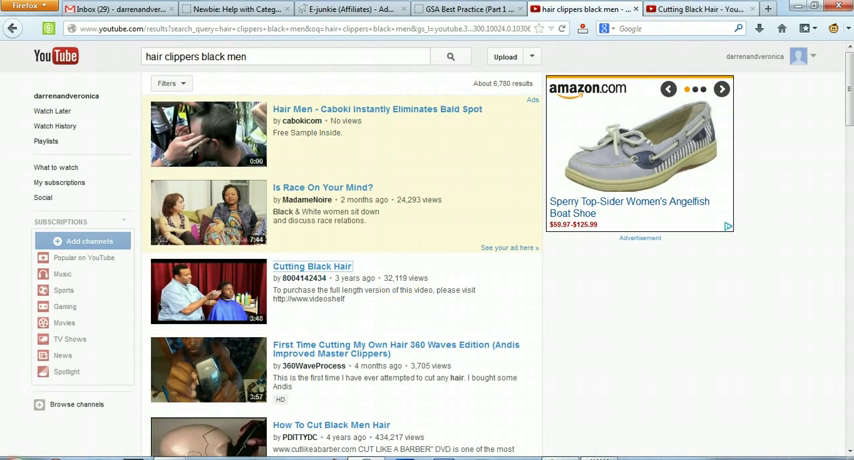
left_click(312, 266)
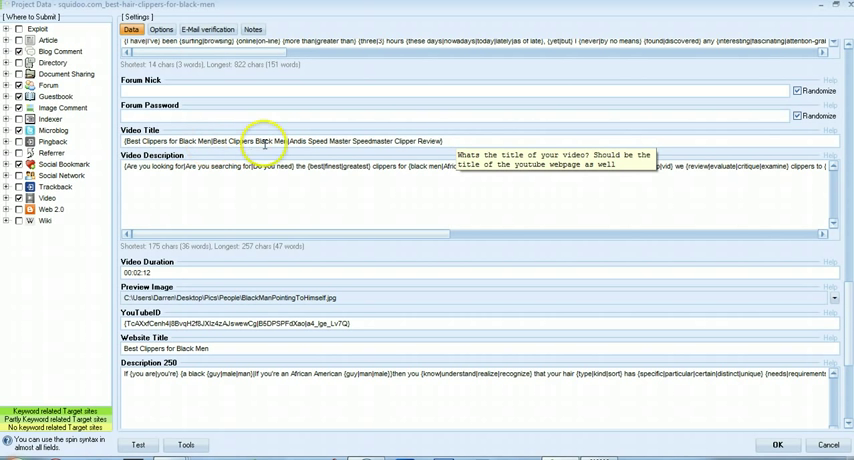
mouse_move(531, 207)
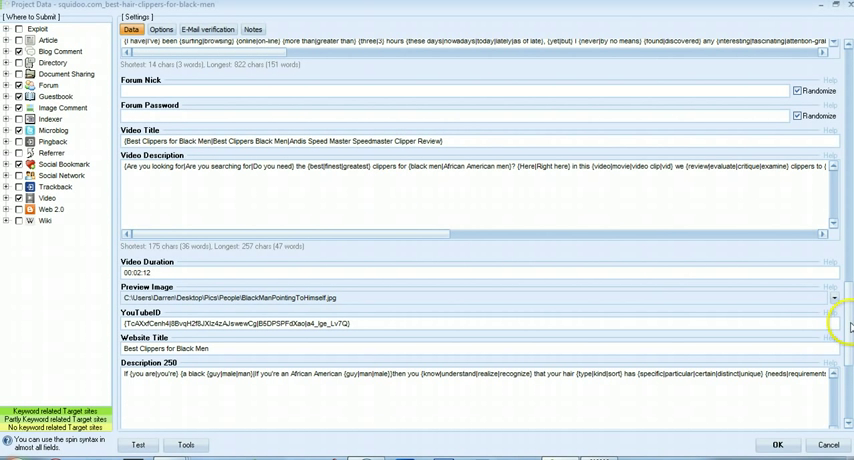
Step: Scroll through video duration, preview image, YouTube ID and website title in Project Data
scroll("down", 3)
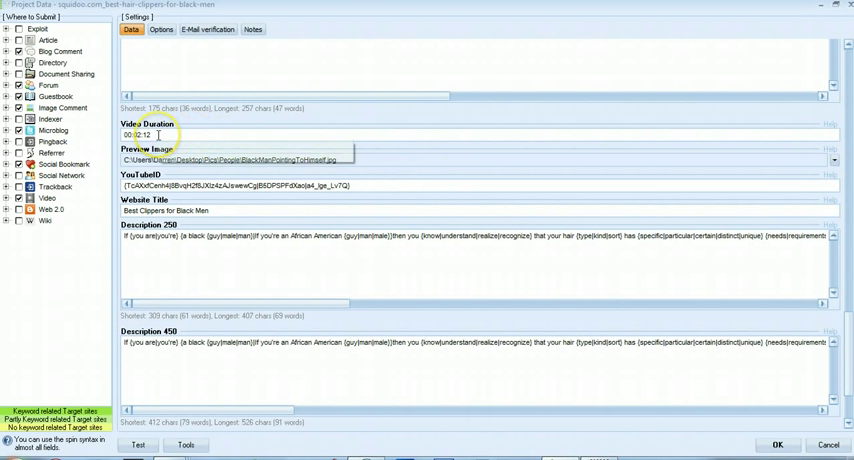
mouse_move(251, 133)
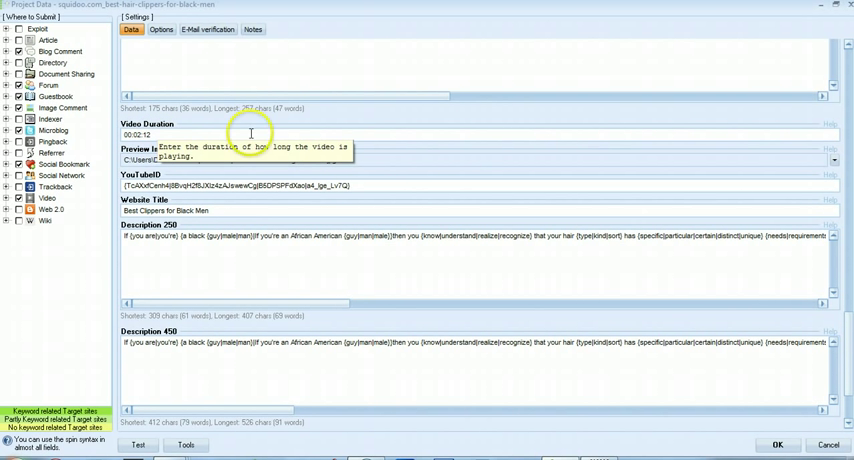
mouse_move(678, 172)
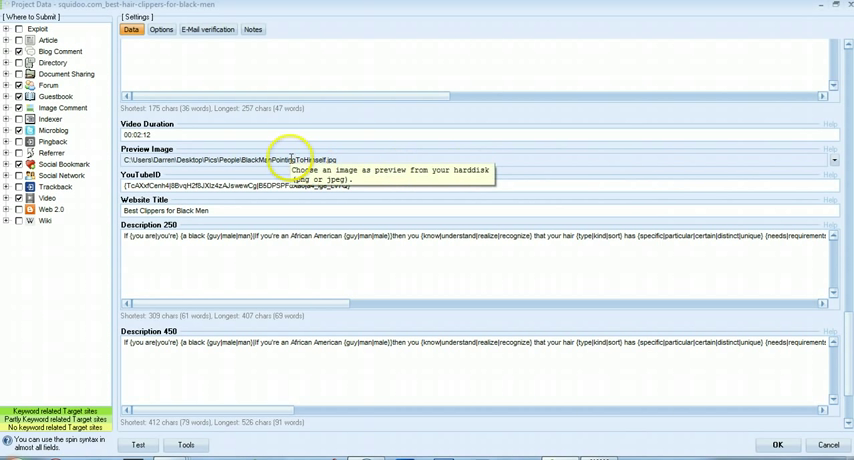
mouse_move(641, 155)
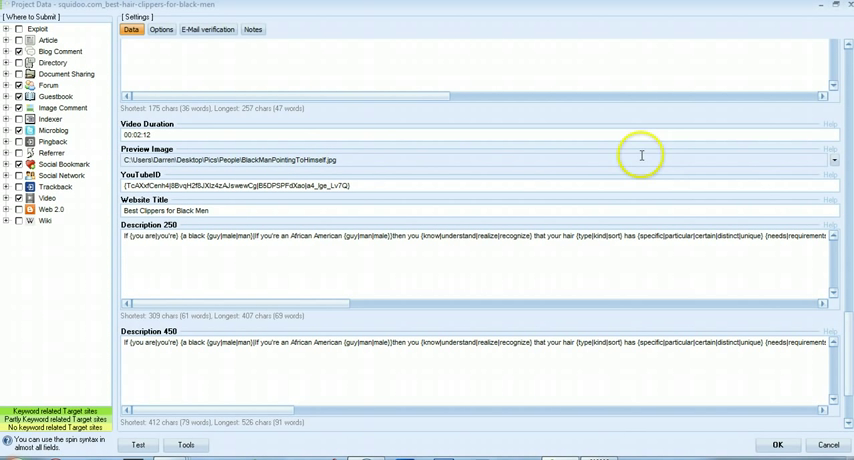
mouse_move(833, 162)
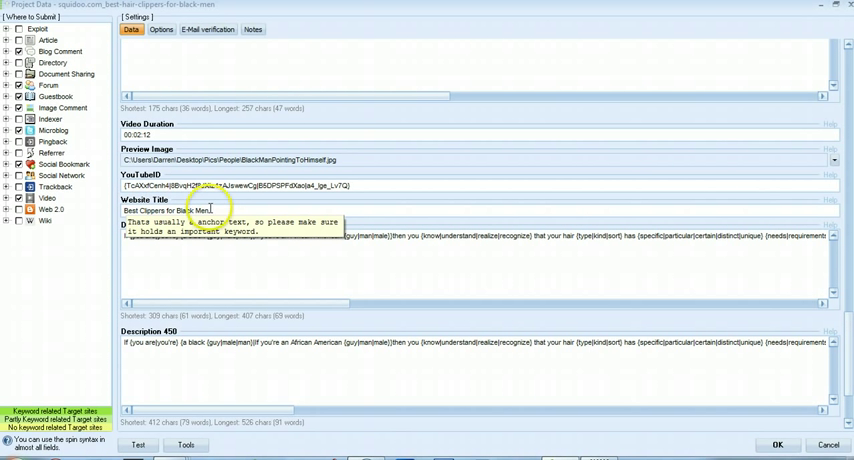
mouse_move(515, 207)
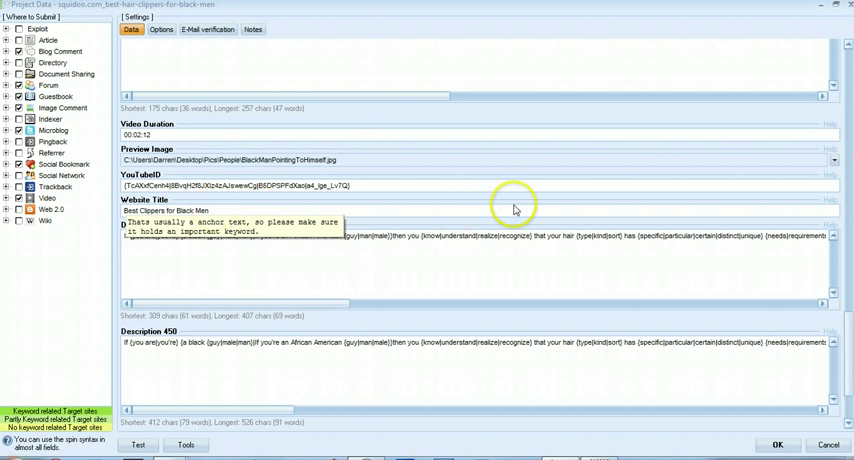
scroll("down", 3)
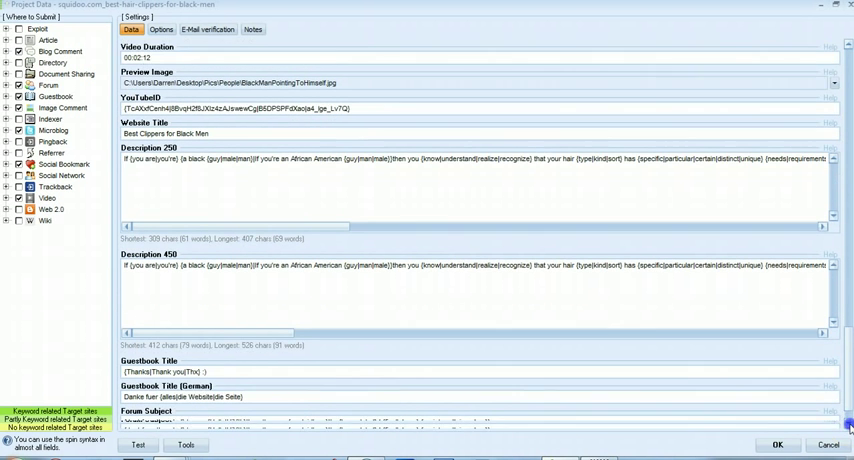
scroll("down", 3)
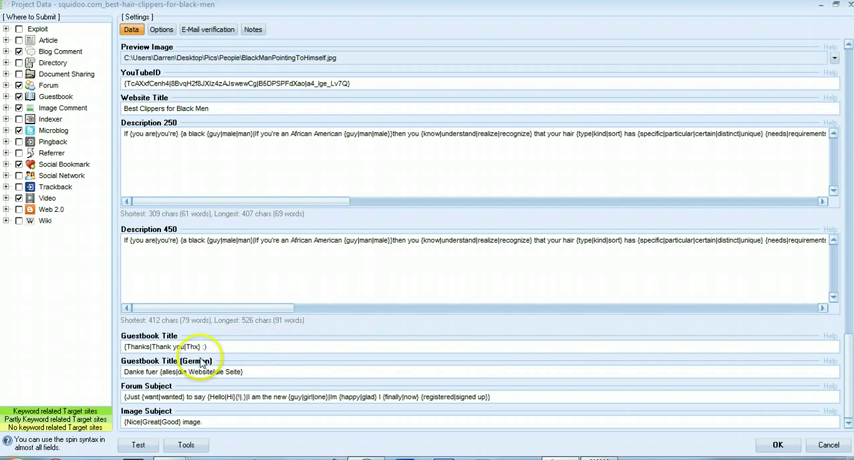
mouse_move(277, 397)
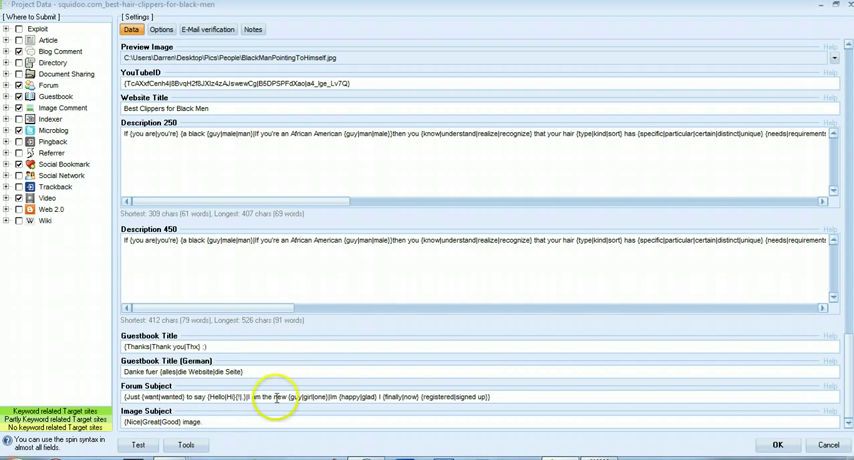
mouse_move(265, 418)
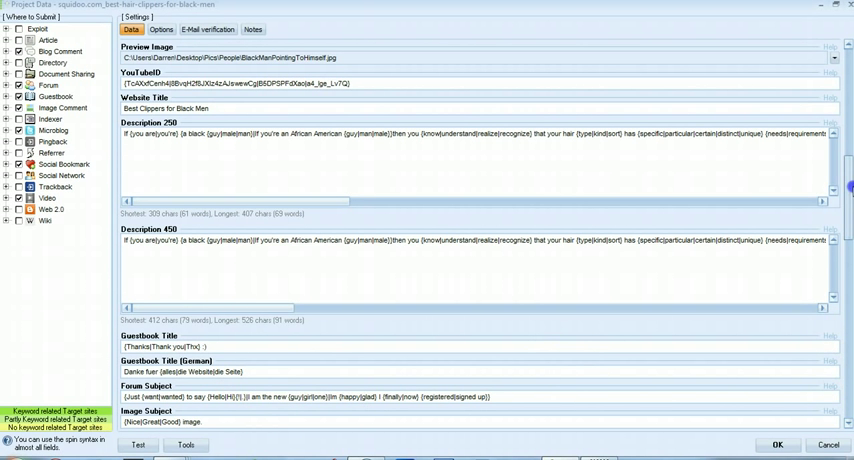
left_click(130, 29)
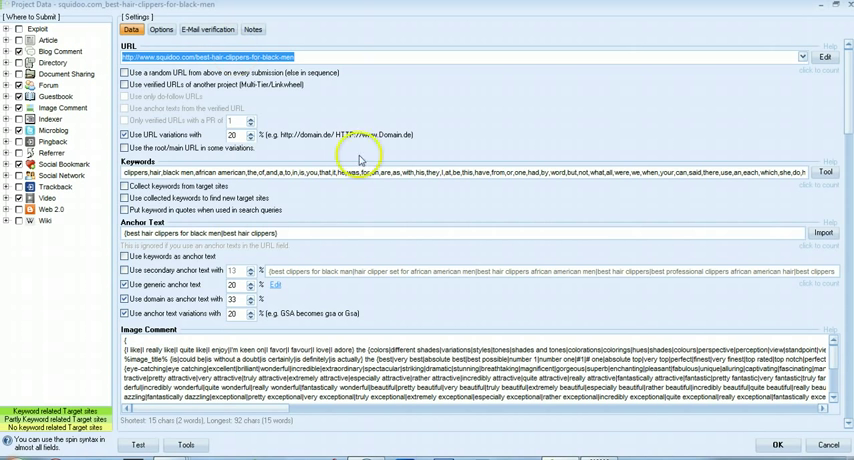
mouse_move(742, 318)
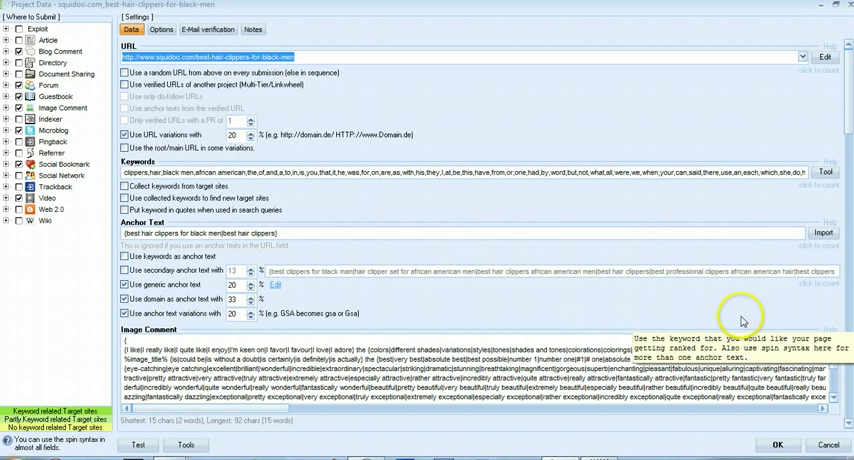